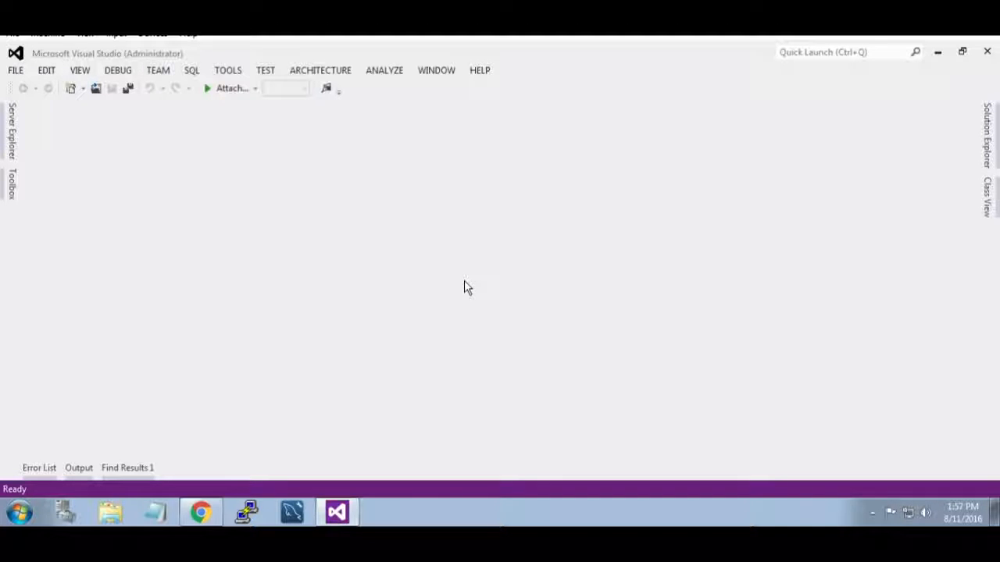
mouse_move(200, 513)
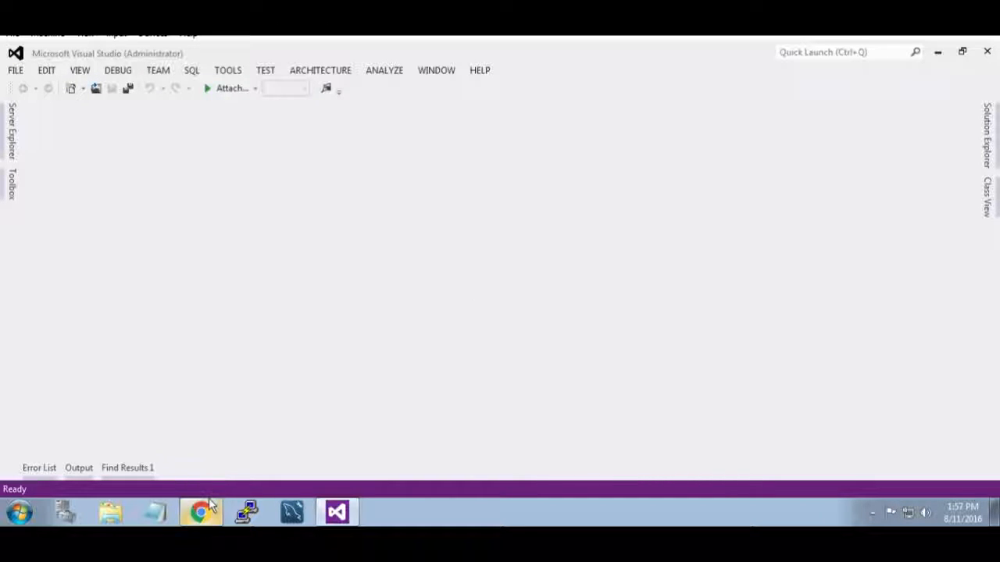
Step: Bring up Chrome with the 'Code to Smooth Image using C#' video and select its URL
click(200, 512)
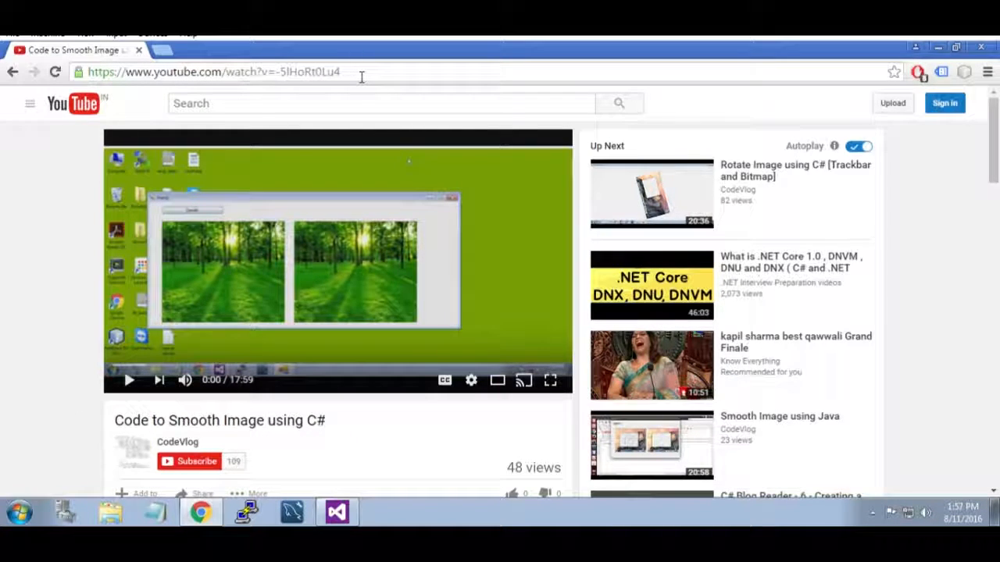
click(211, 72)
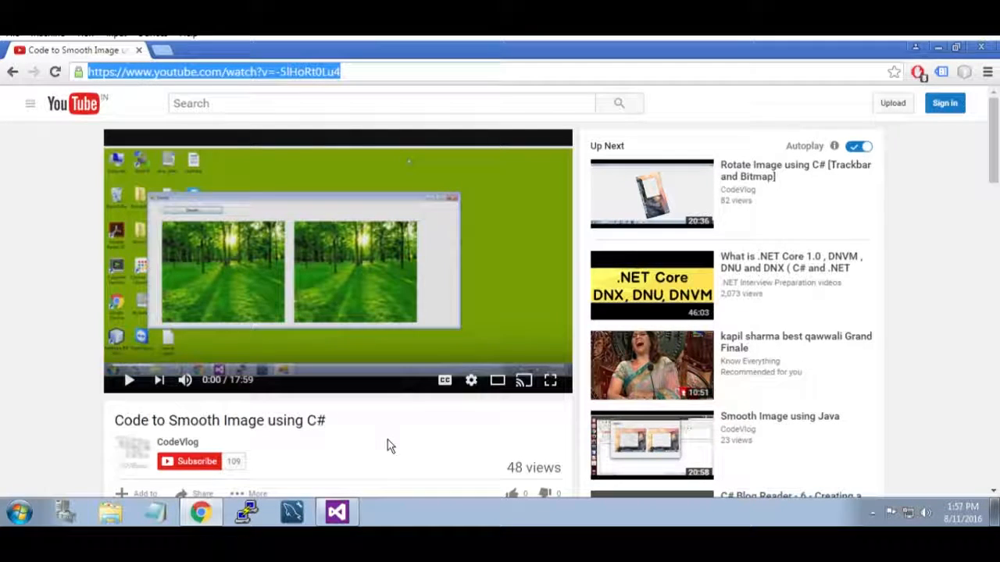
mouse_move(341, 465)
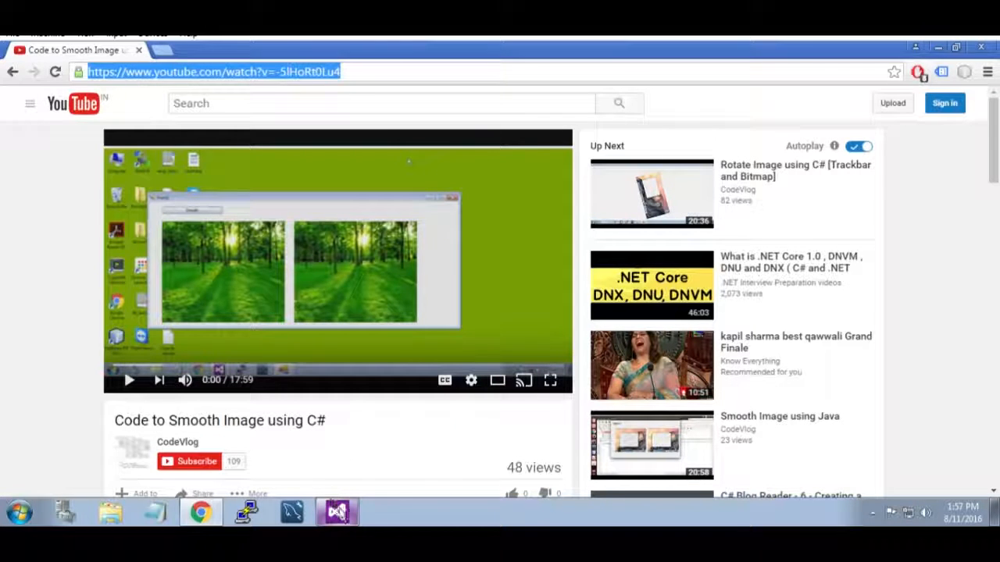
Step: Open the recent SmoothImage.sln solution from the File menu
click(16, 70)
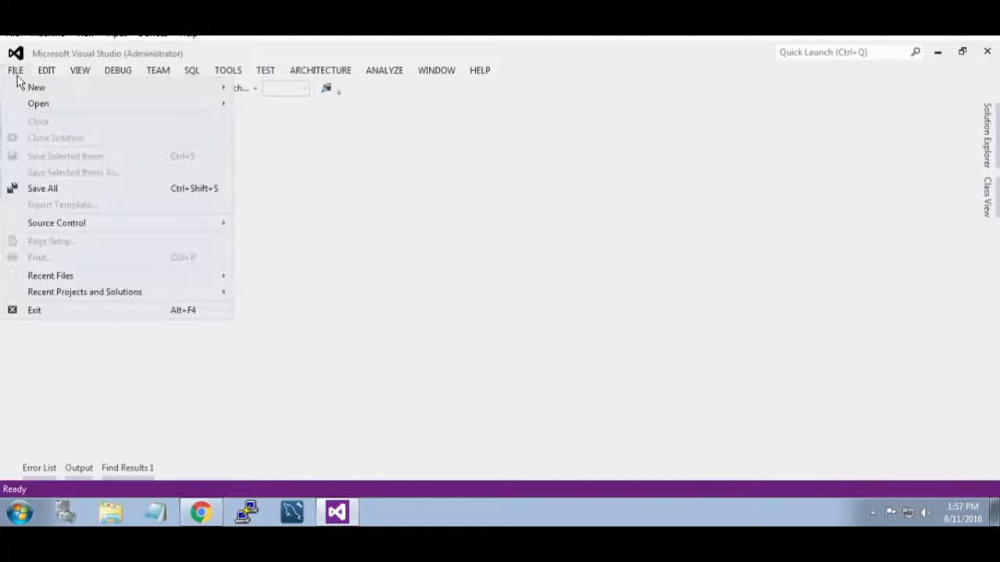
mouse_move(85, 292)
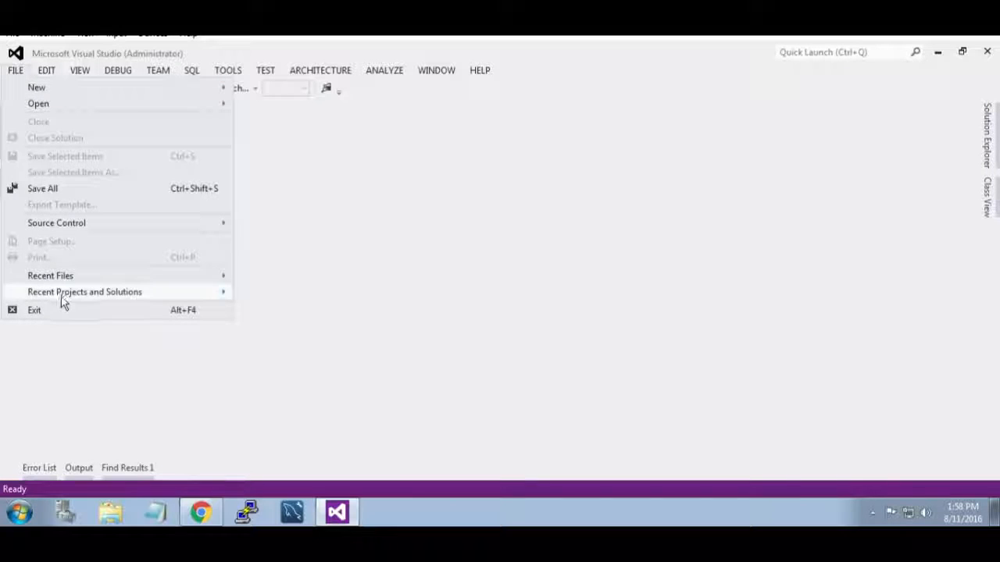
mouse_move(84, 292)
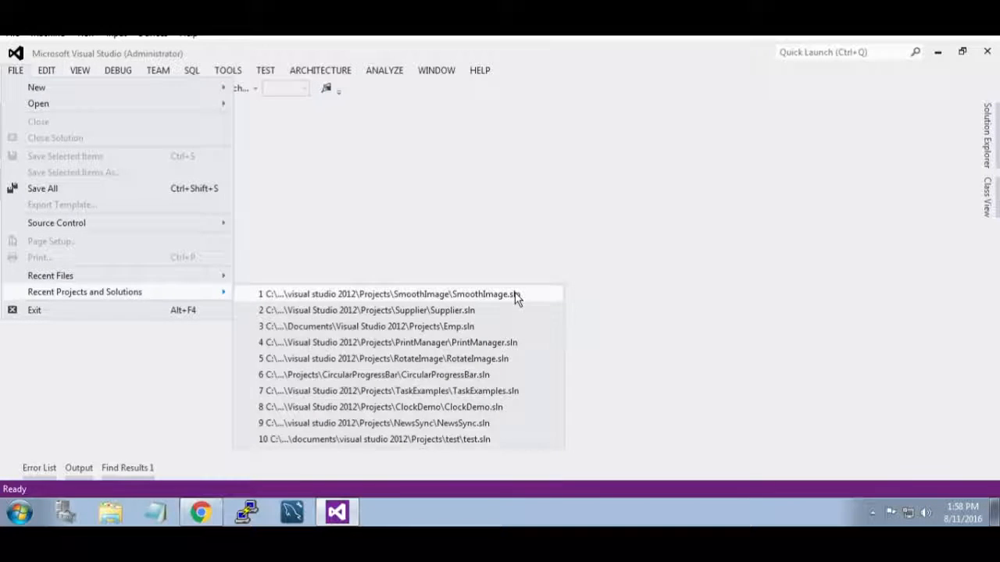
click(392, 293)
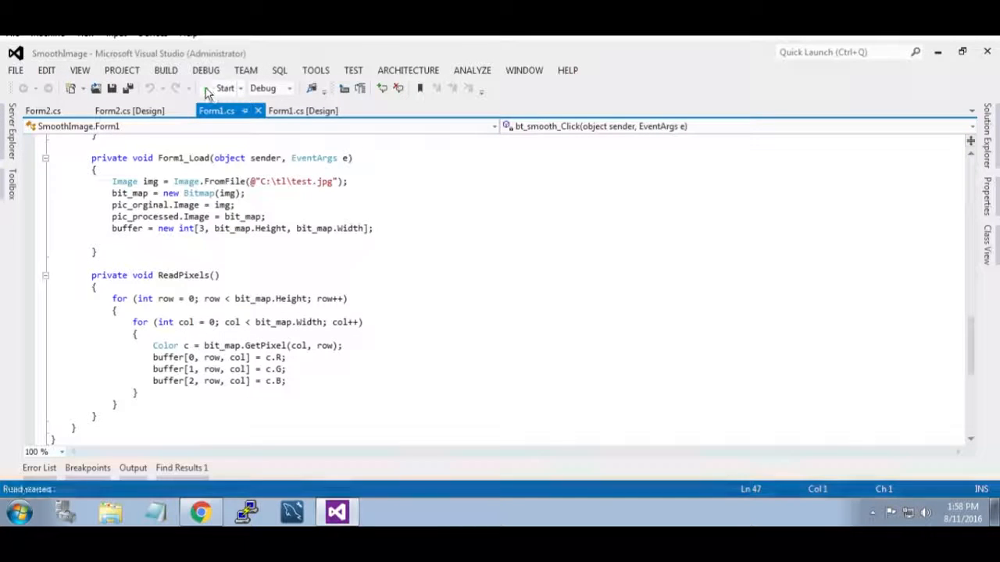
Step: Point Form1_Load's FromFile path at C:\tl\still.jpg and run to check both pictures show
click(225, 87)
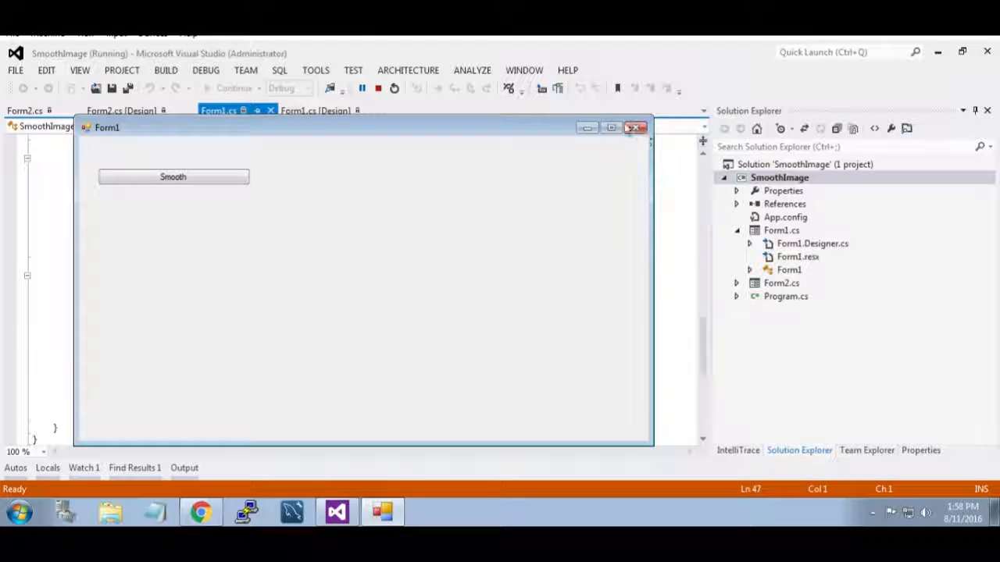
click(634, 128)
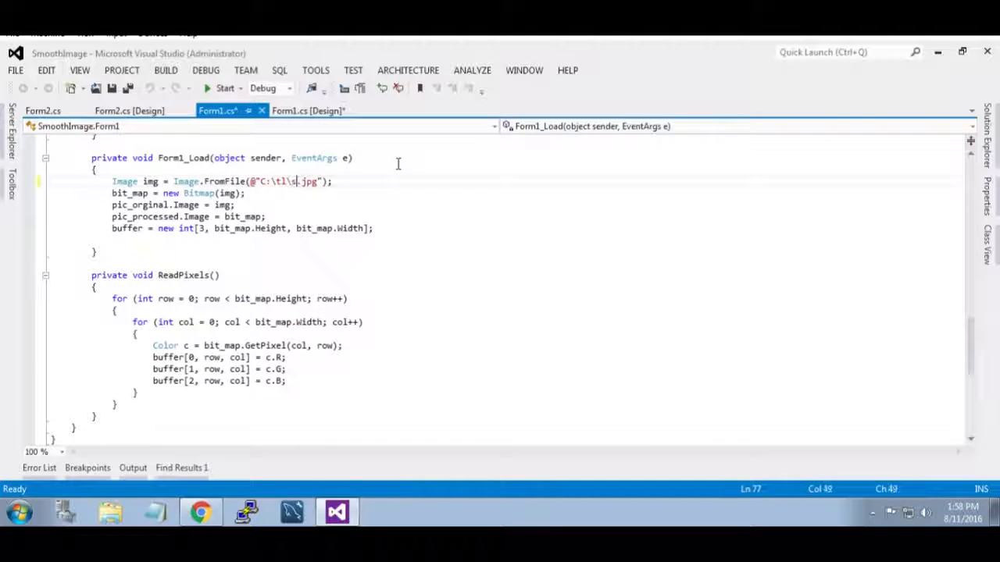
text(till)
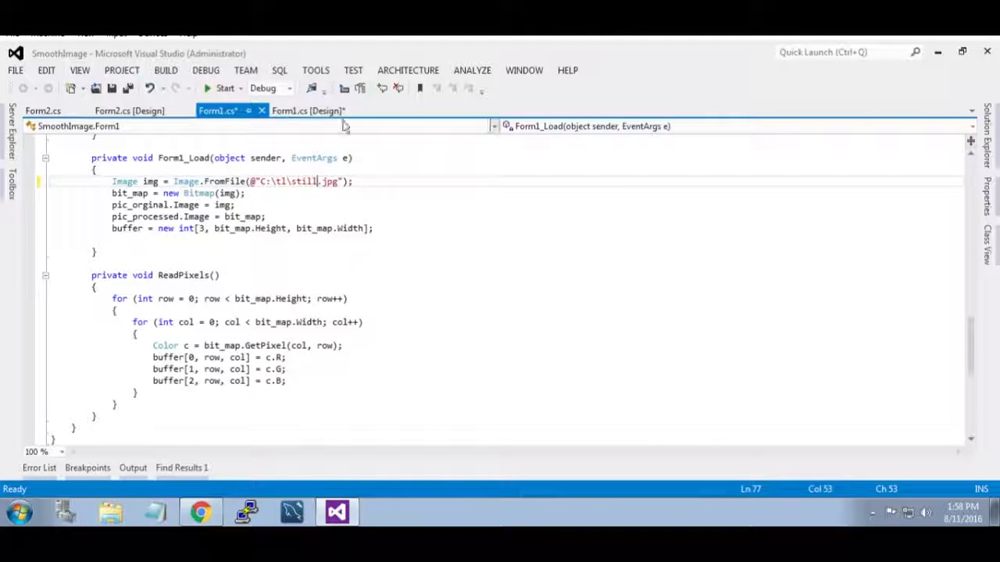
click(225, 88)
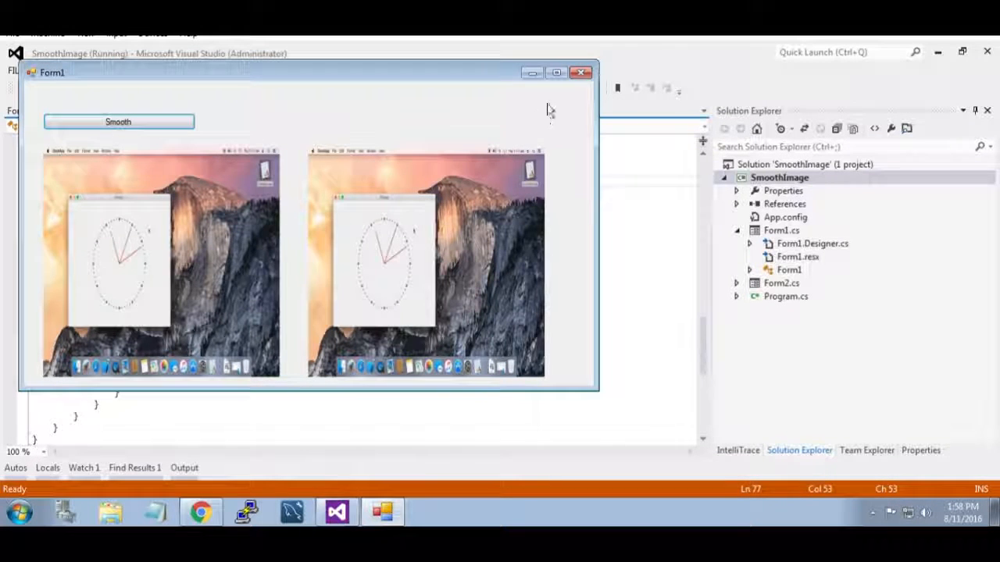
click(582, 72)
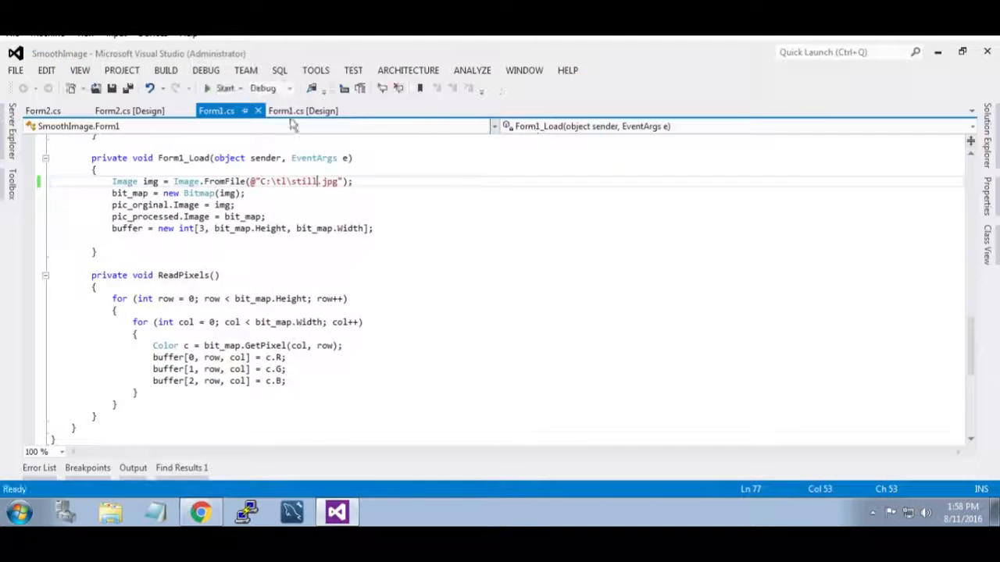
scroll(down, 3)
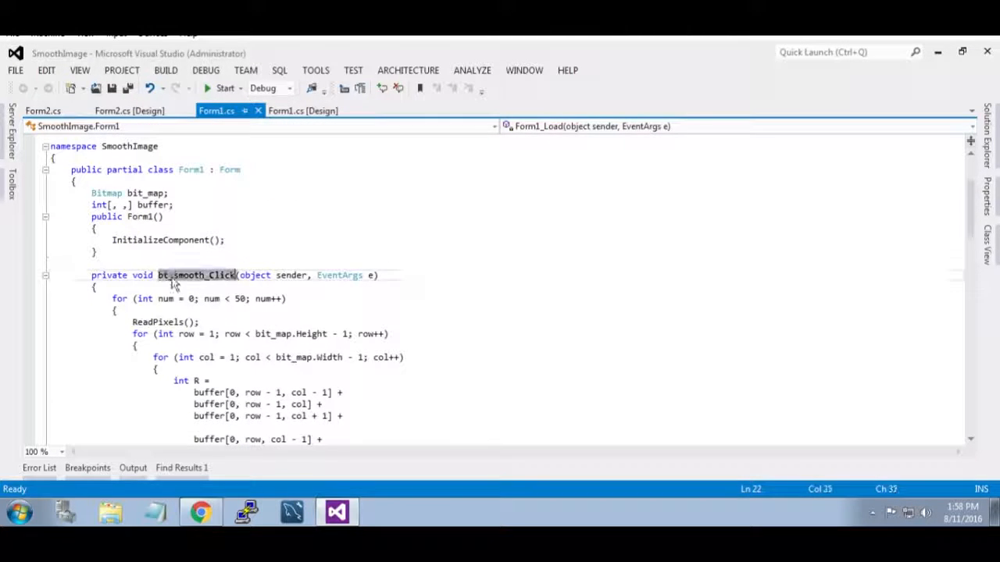
scroll(down, 3)
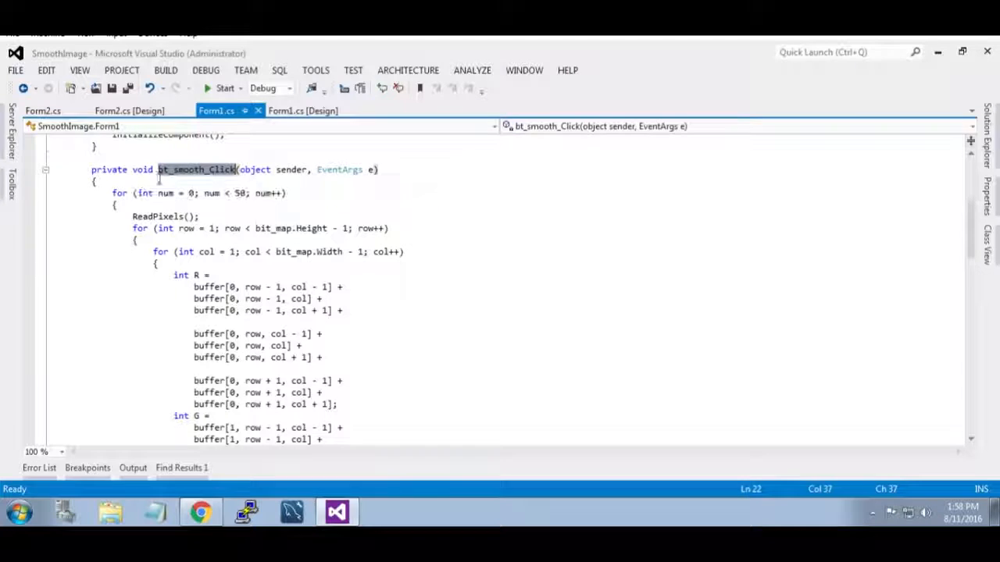
scroll(down, 3)
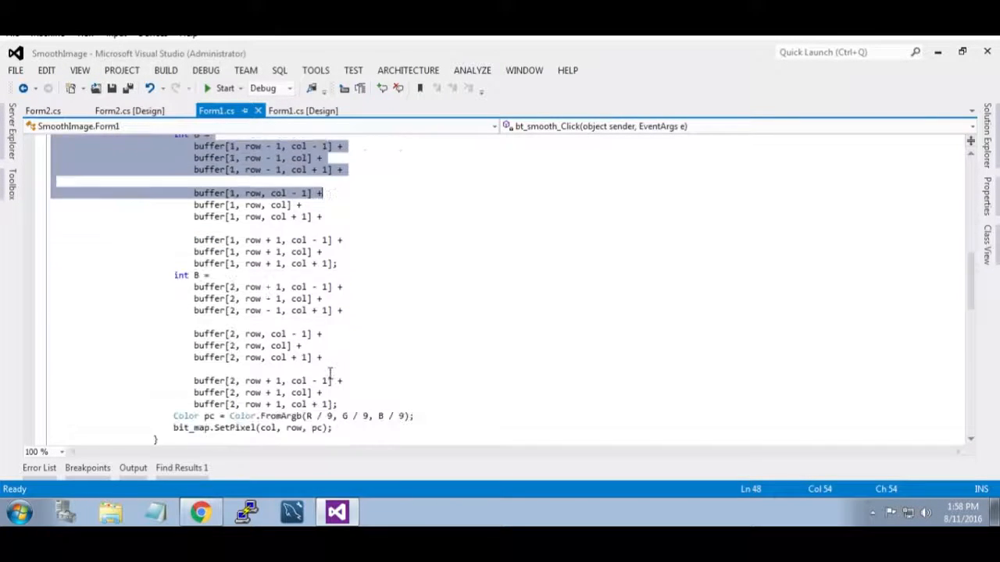
scroll(down, 3)
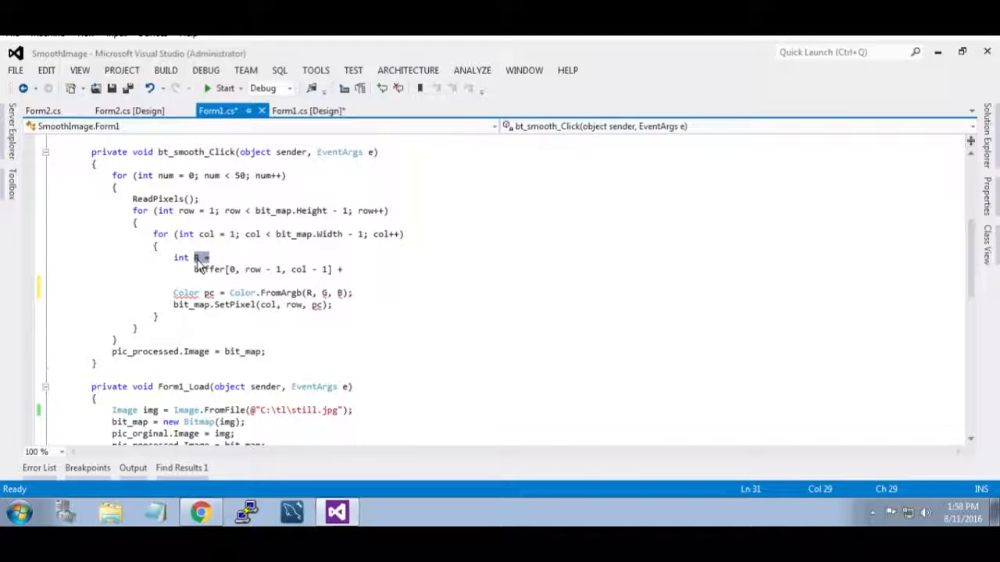
Step: Initialise the channel variables as R = 0, G = 0, B = 0; in bt_smooth_Click
text(=0, =)
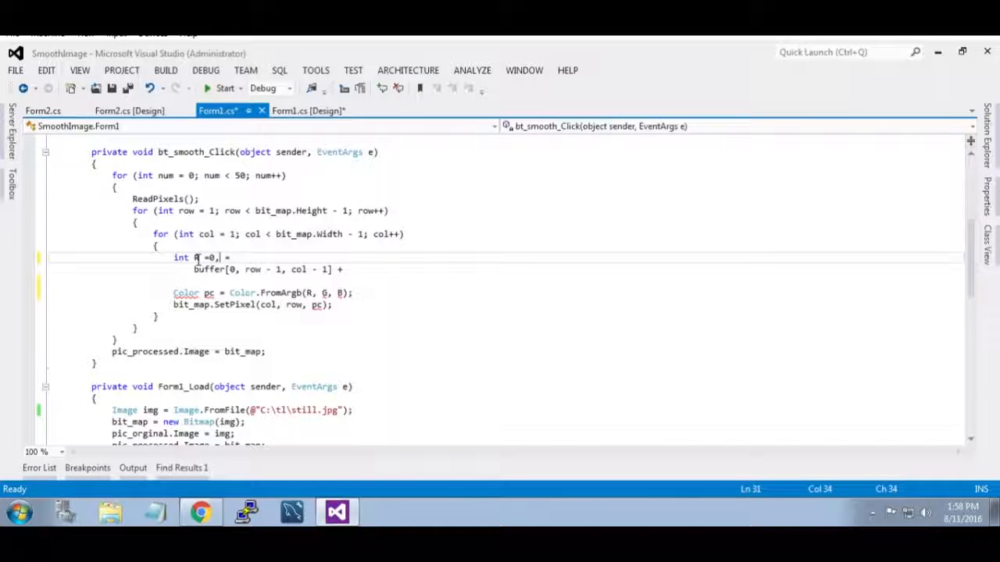
text(,G =0)
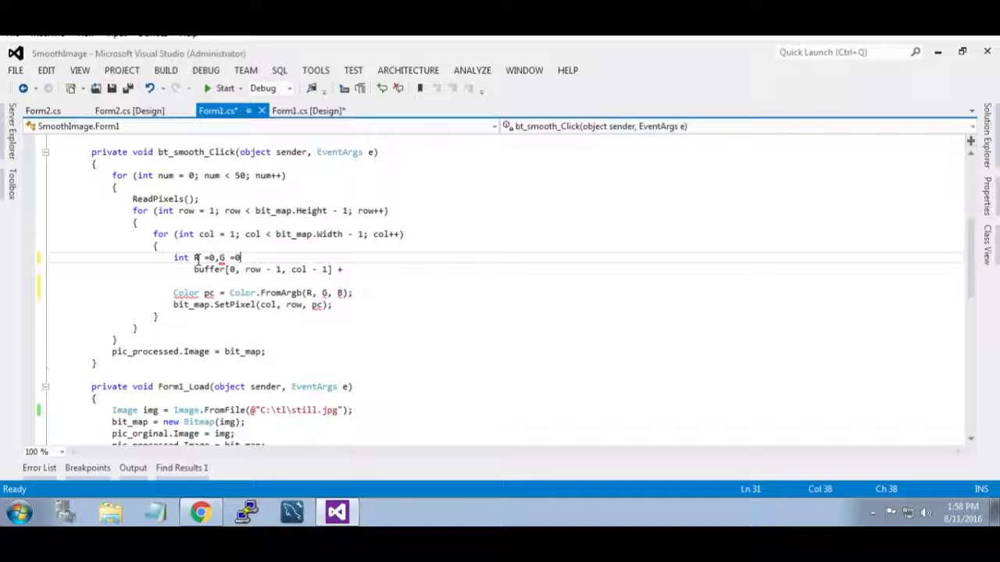
text(,B)
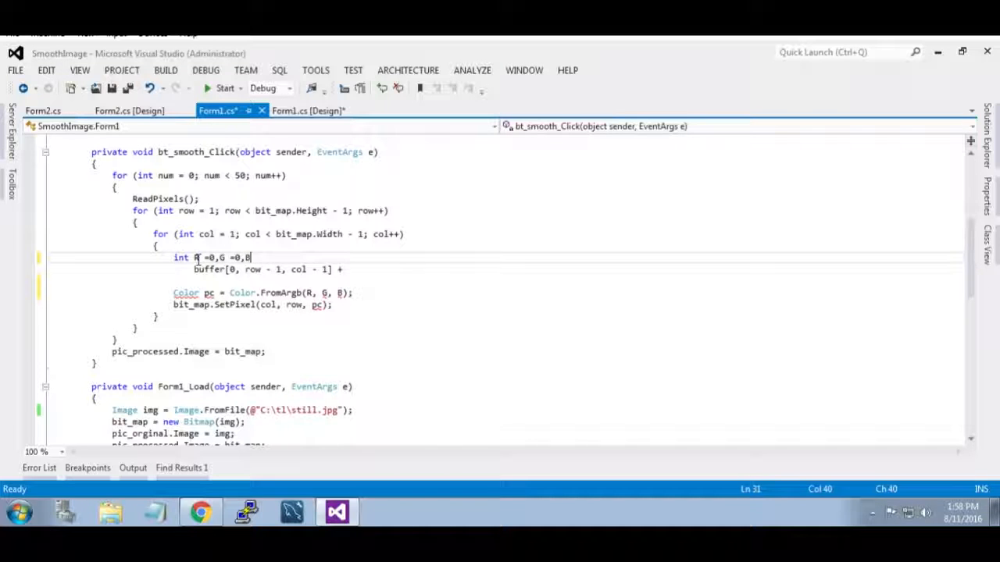
text(=0;)
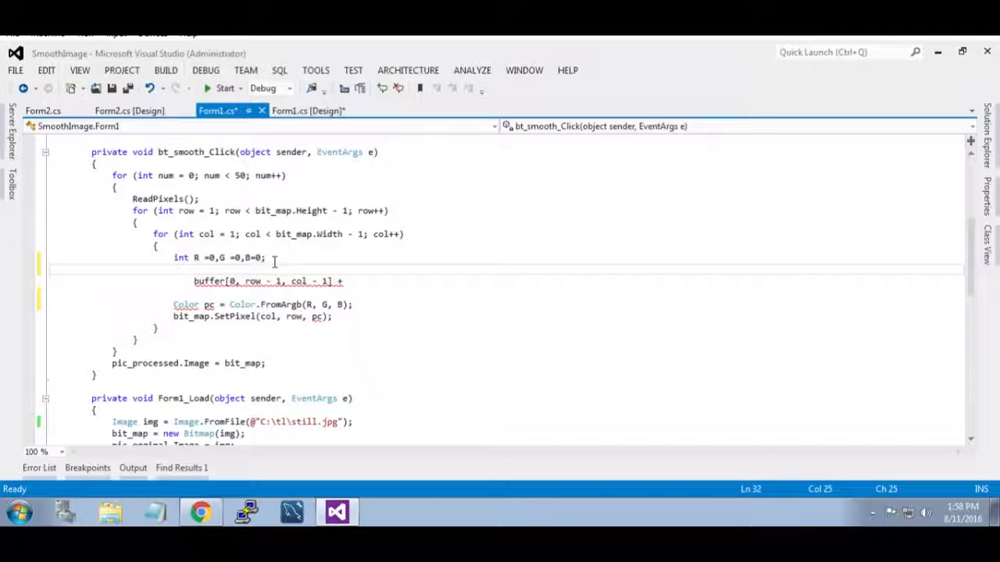
Step: Replace the smoothing line with if (buffer[0, row, col] < 128) { R = 255 - buffer[0, row, col]; }
text(if()
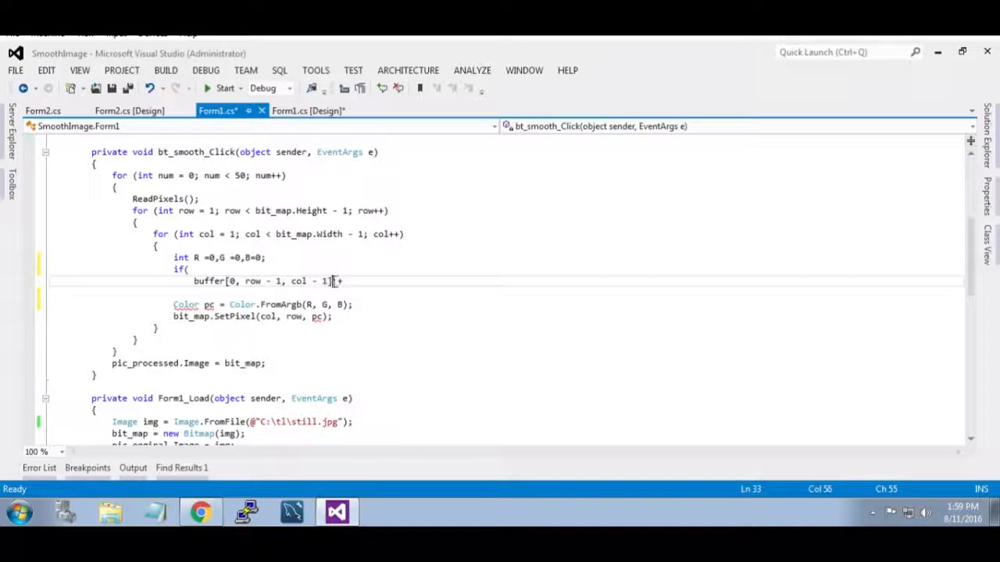
text(buffer[0, row - 1, col - 1])
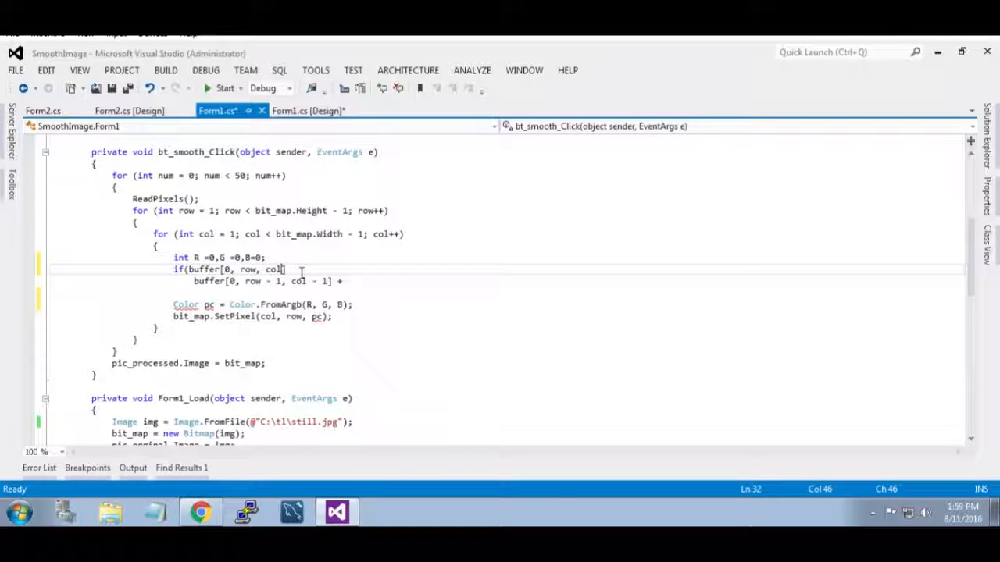
text(<1)
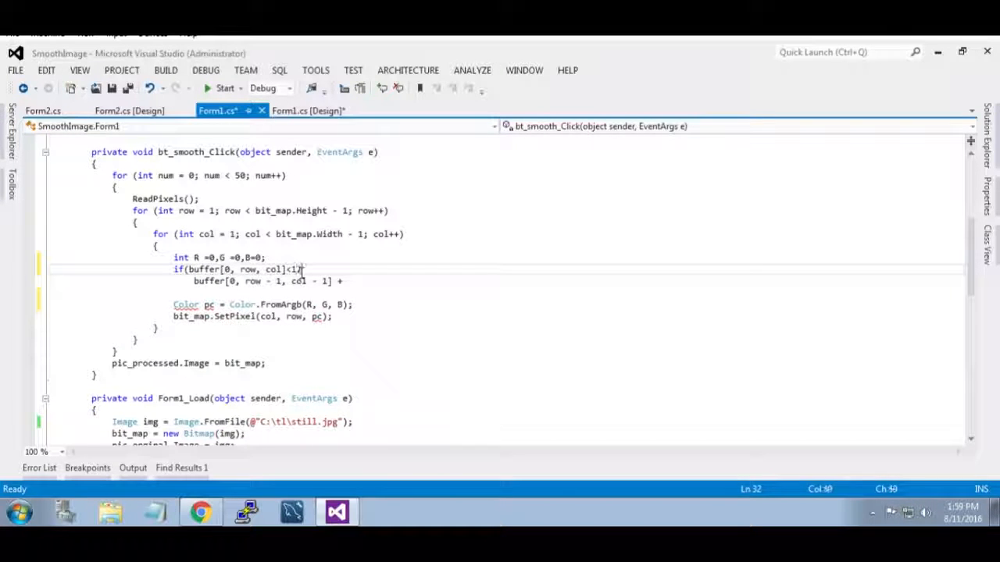
text(28)
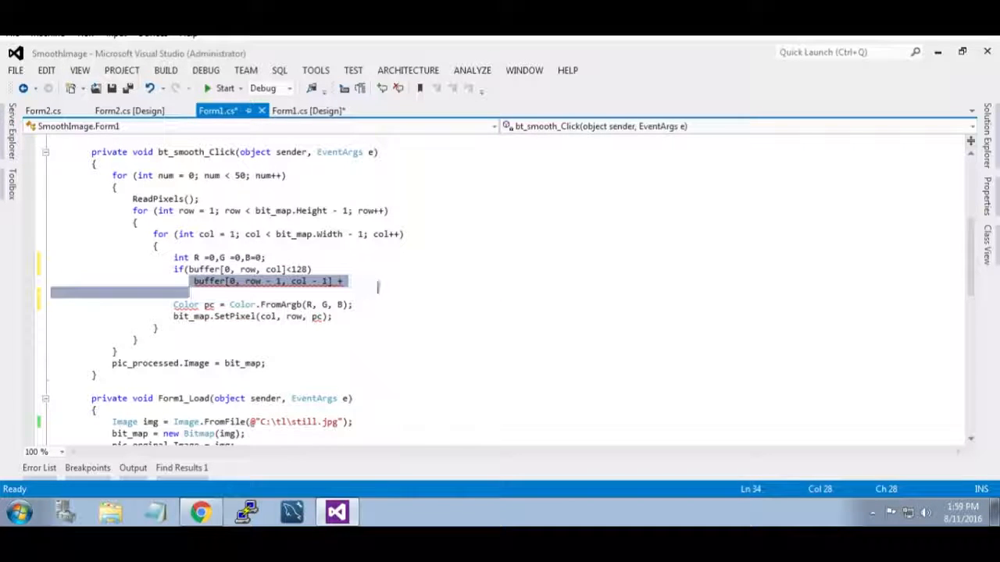
key(Delete)
text({)
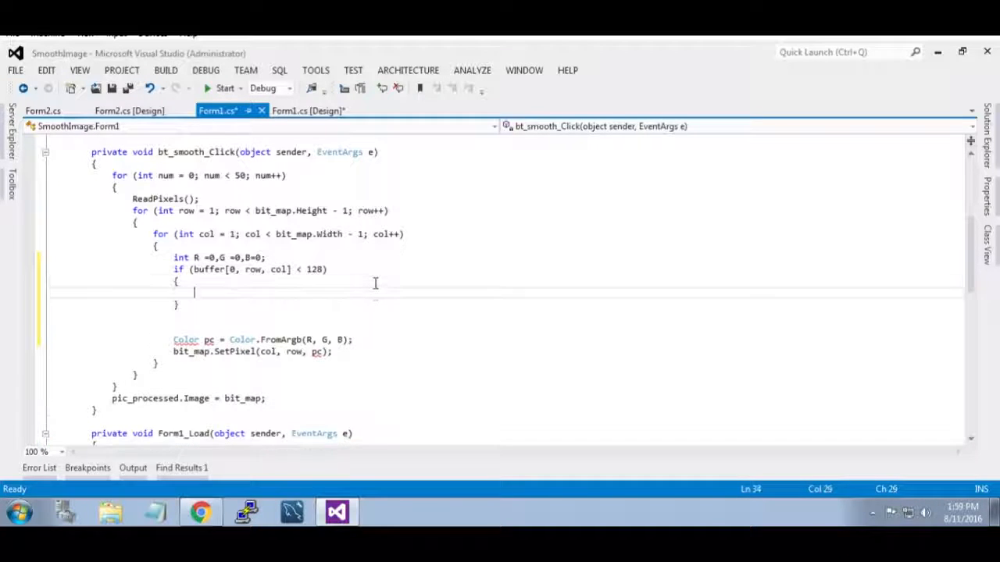
text(R)
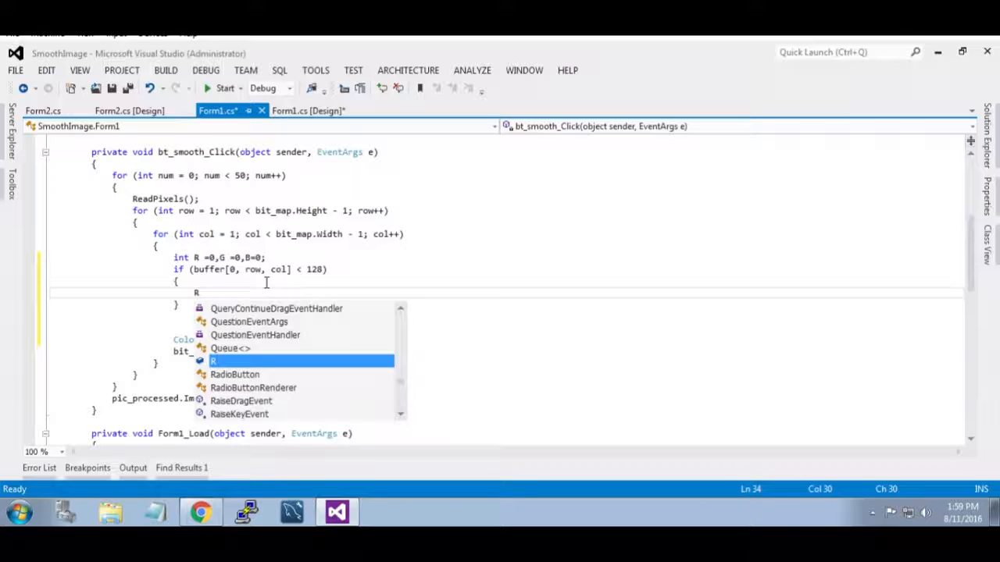
text(=255)
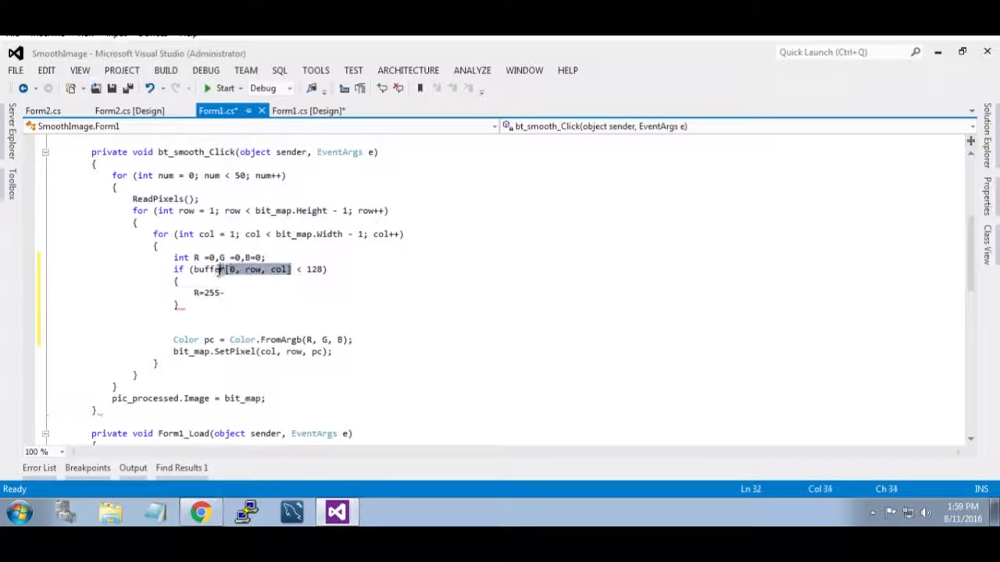
text(buffer[0, row, col];)
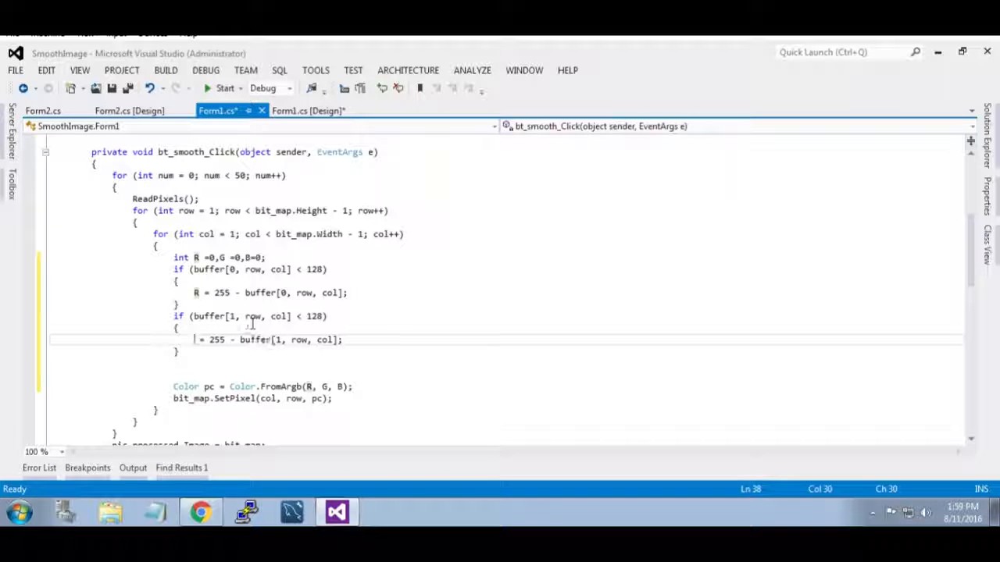
Step: Duplicate the red check for green and blue using buffer[1,...] with G and buffer[2,...] with B
text(G)
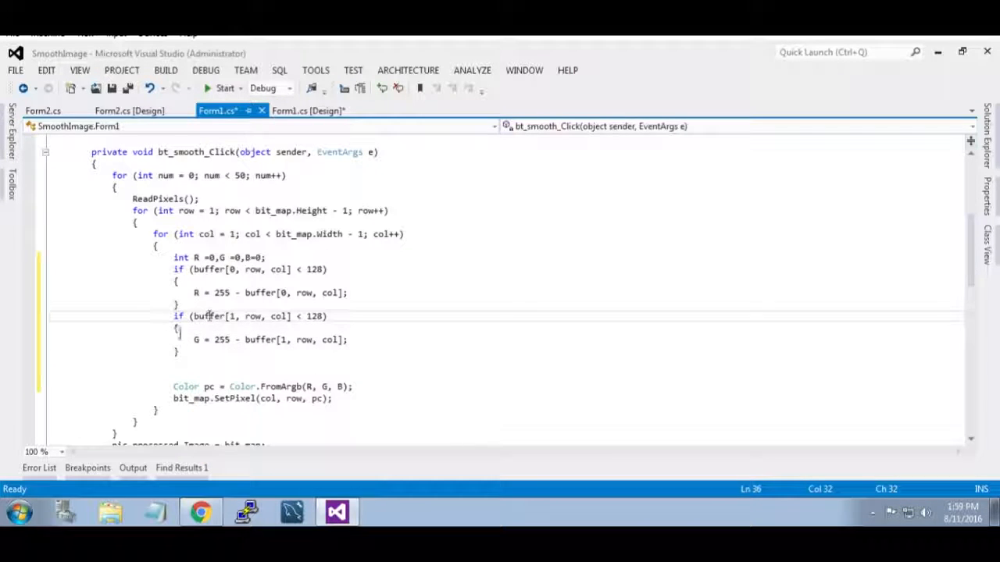
click(178, 351)
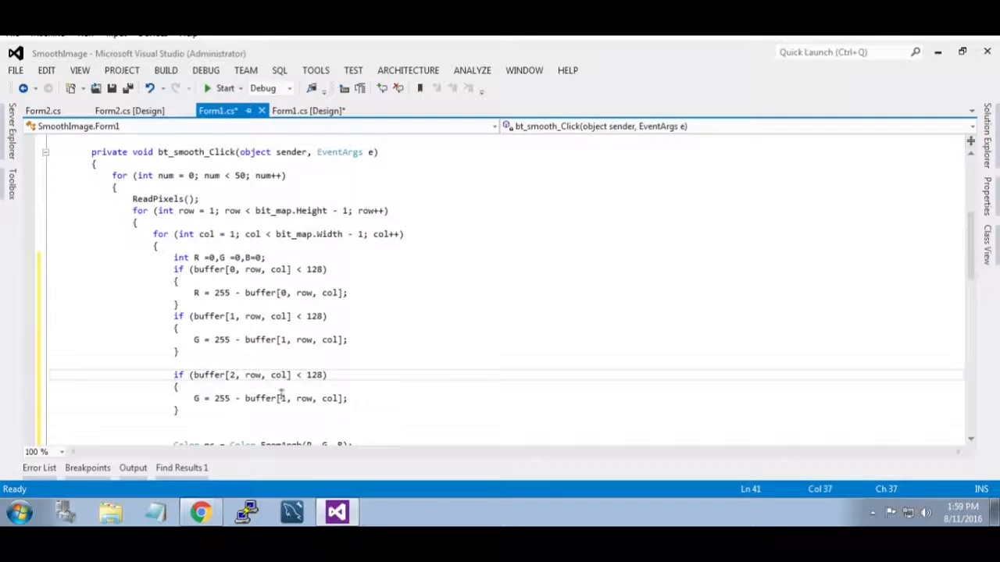
click(297, 399)
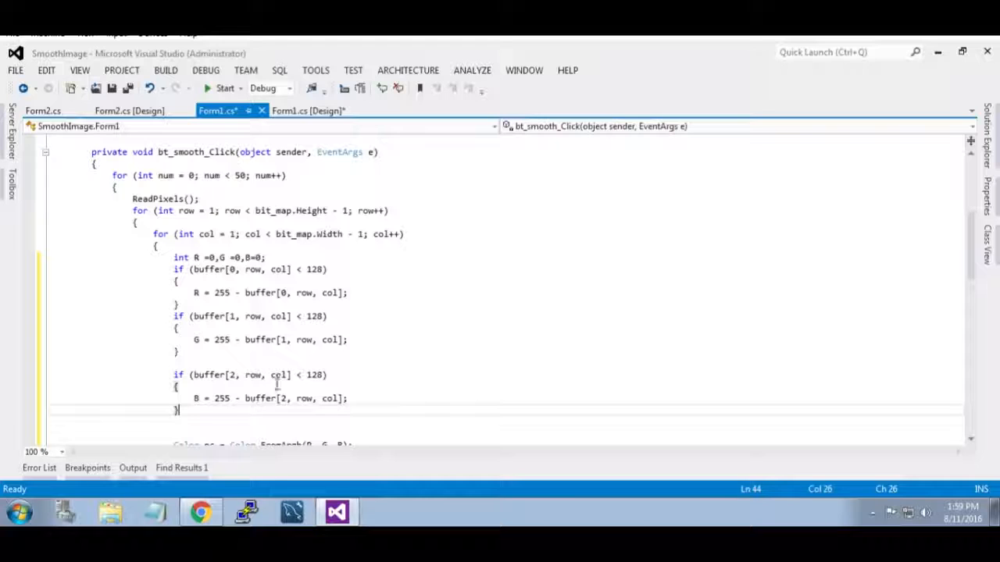
scroll(down, 3)
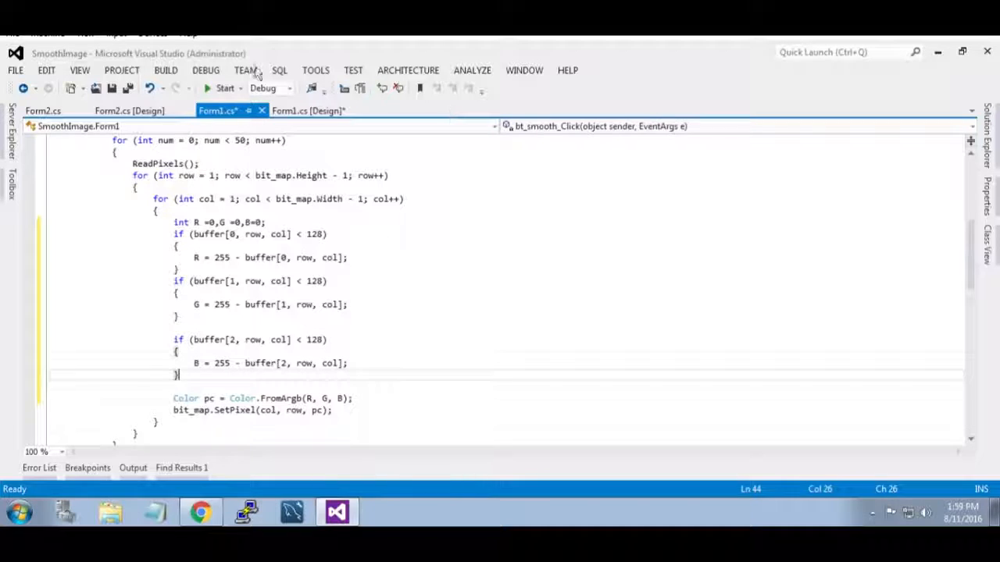
Step: Test Smooth once, then remove the outer 50-pass for (int num...) loop from the handler
click(225, 87)
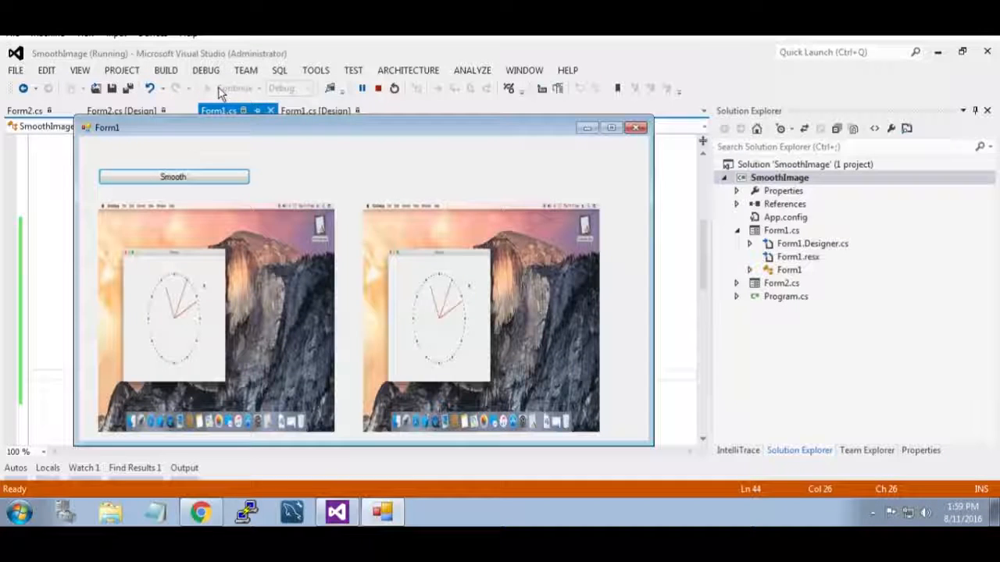
click(172, 176)
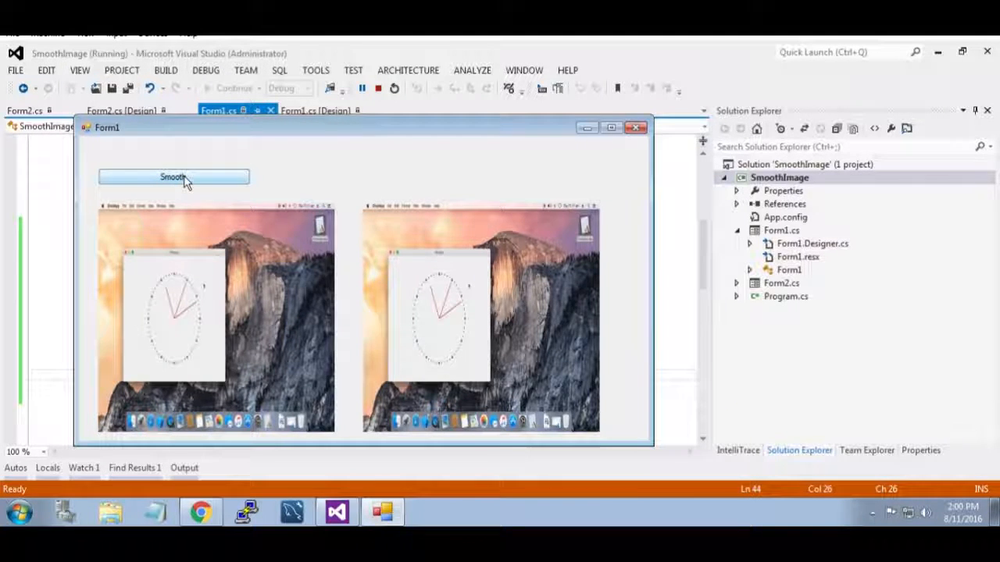
mouse_move(619, 150)
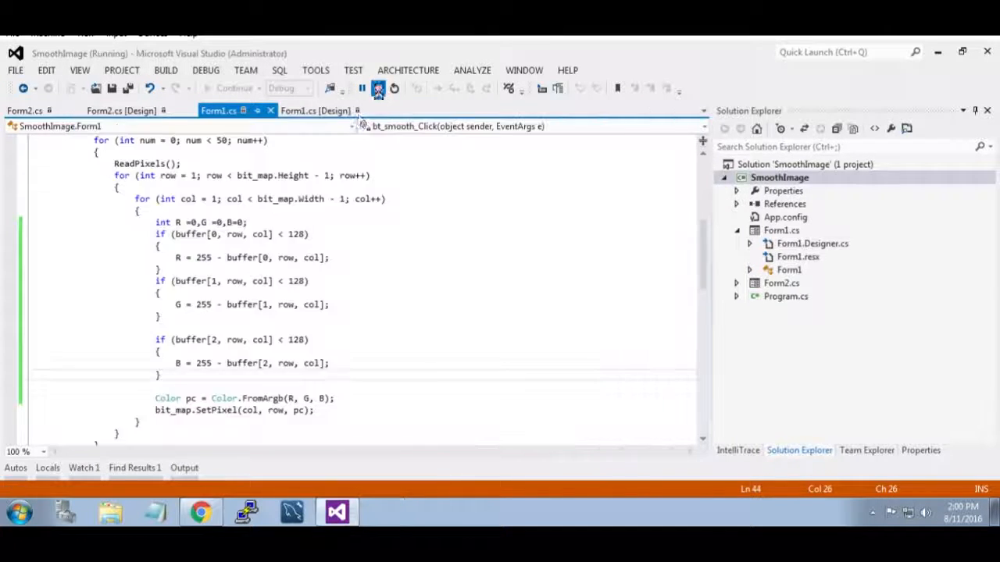
click(378, 87)
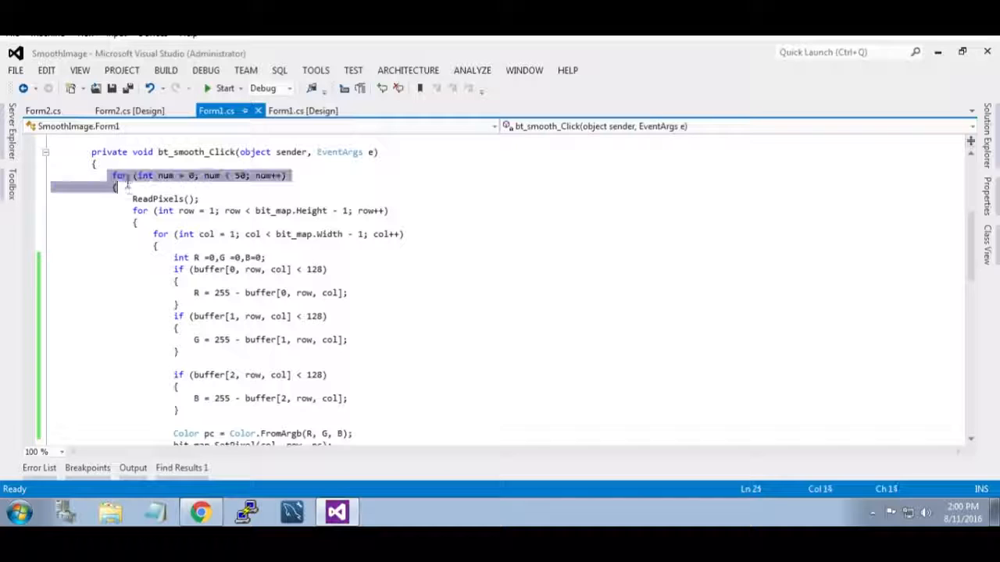
key(Delete)
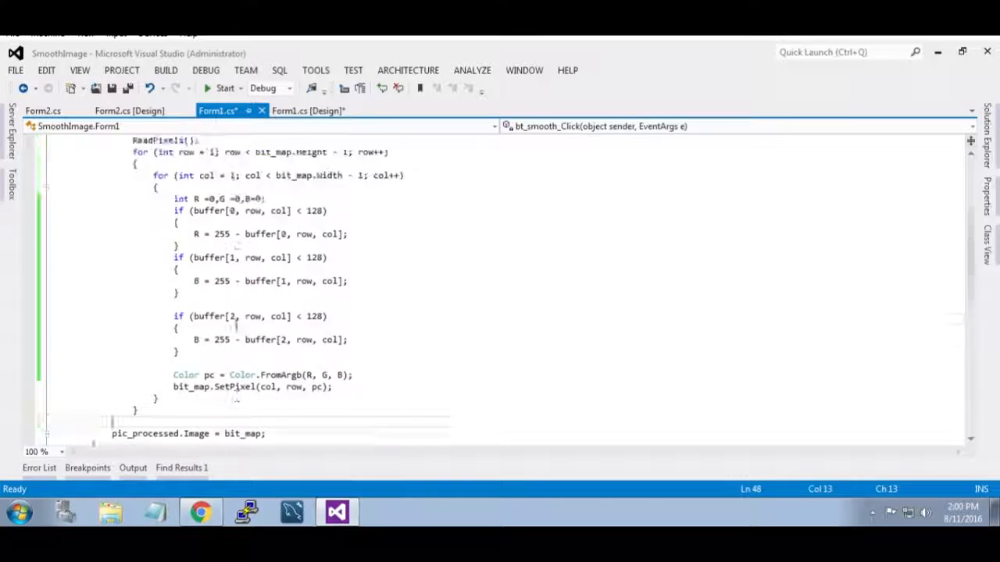
Step: Run the project and click Smooth to show the solarized picture beside the original
scroll(up, 3)
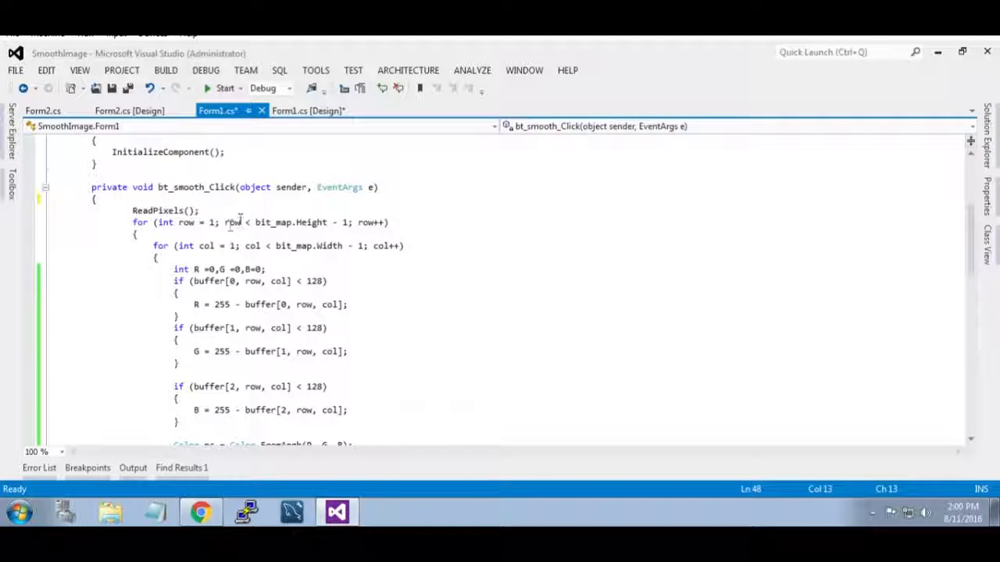
click(225, 87)
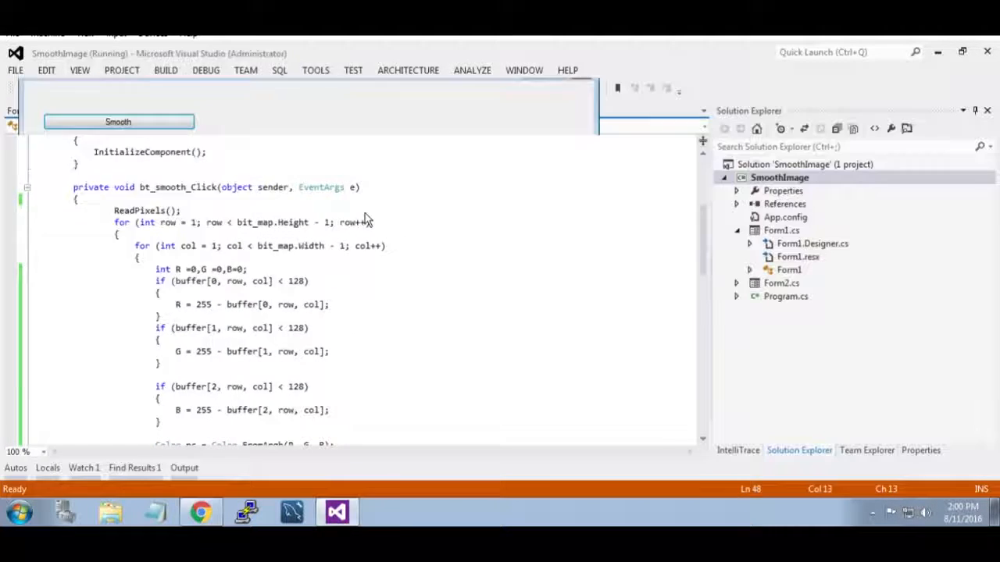
click(119, 122)
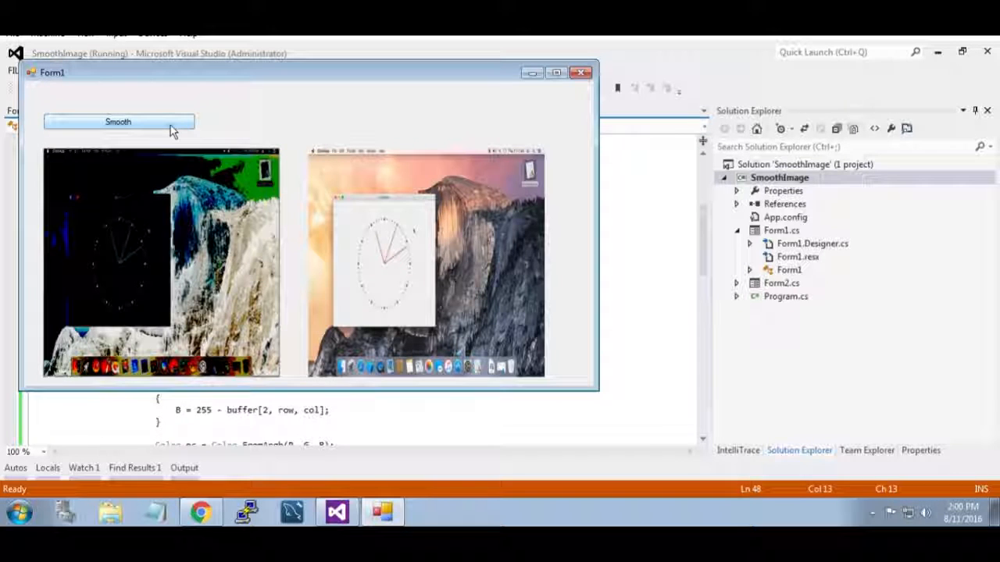
click(119, 122)
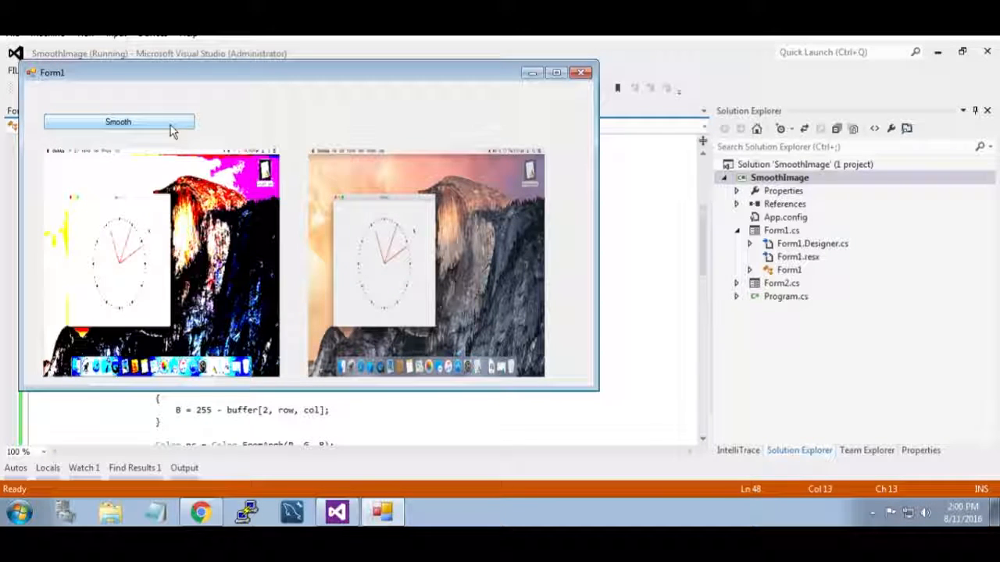